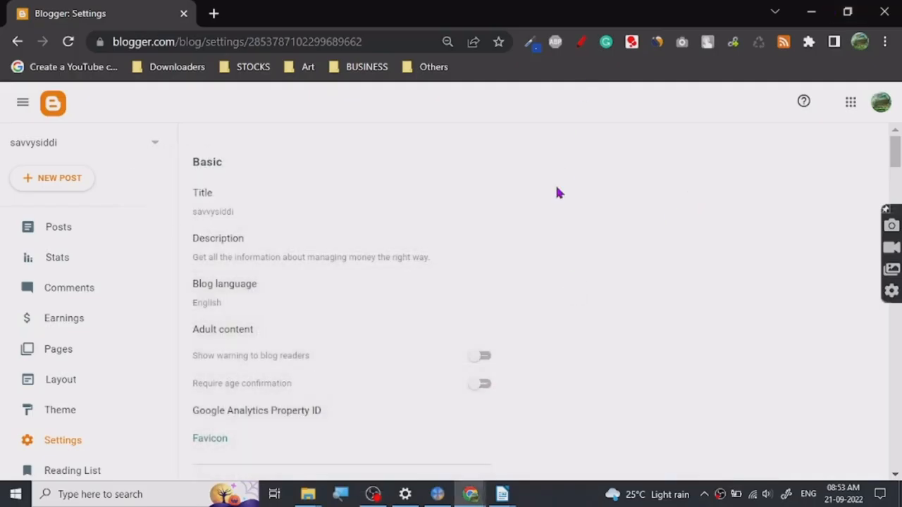
- Scroll down the Blogger Settings page sidebar toward the View blog link
scroll(down, 3)
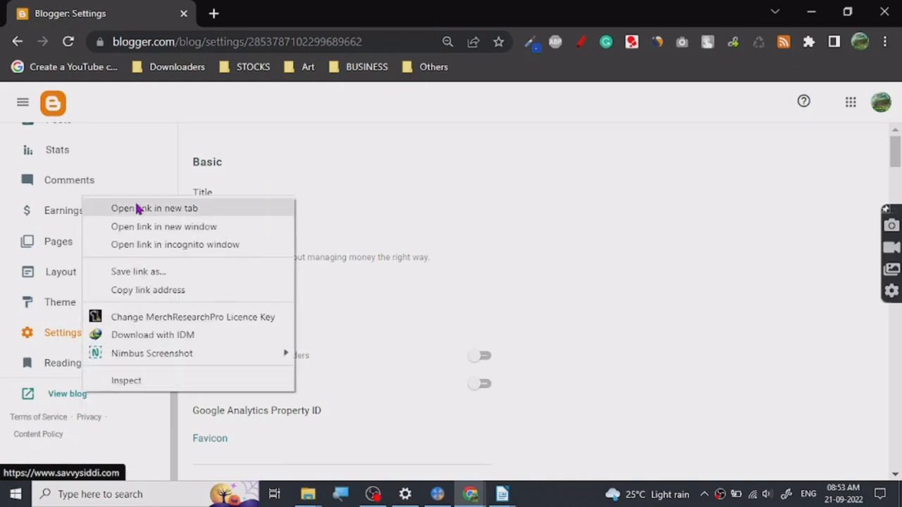
- Open the live blog in a new tab and scroll through its money-saving posts
click(154, 208)
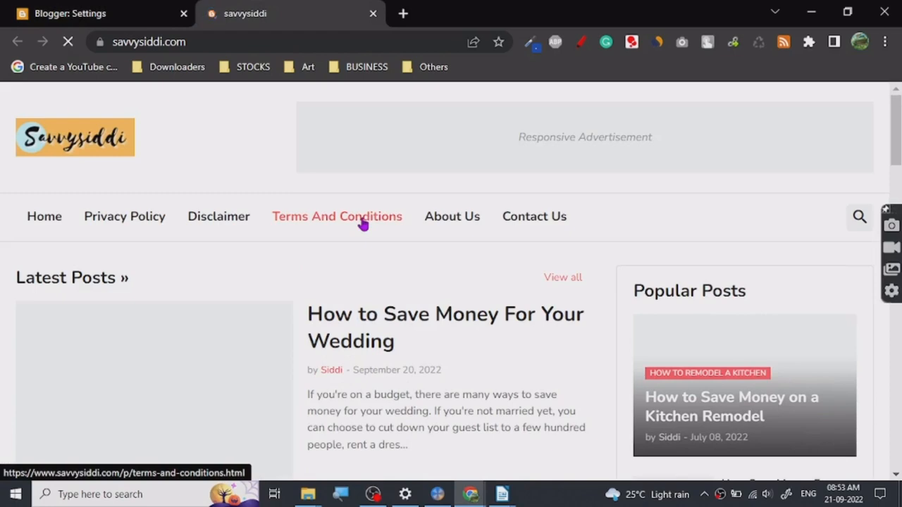
mouse_move(476, 292)
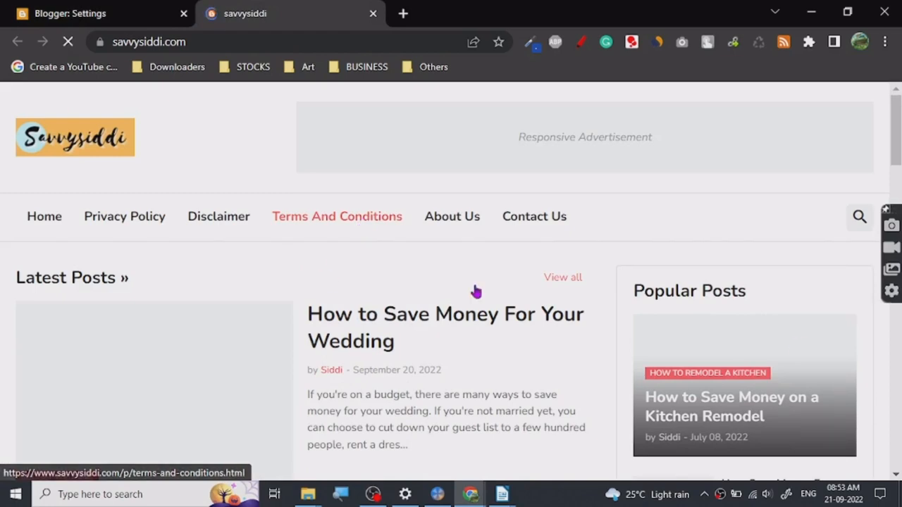
scroll(down, 3)
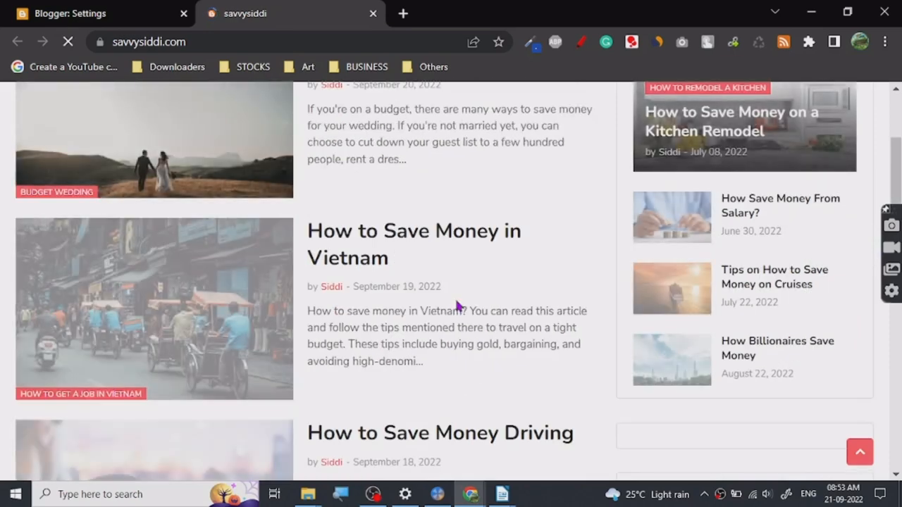
scroll(down, 3)
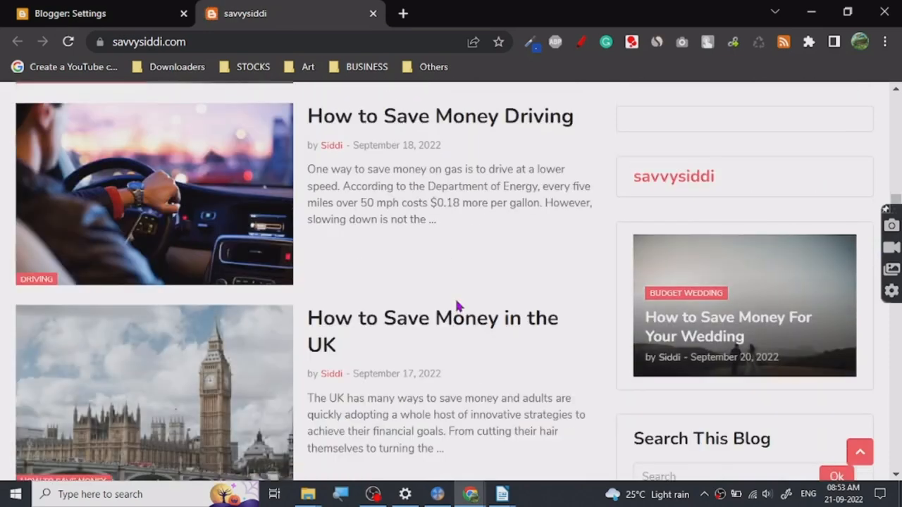
mouse_move(430, 317)
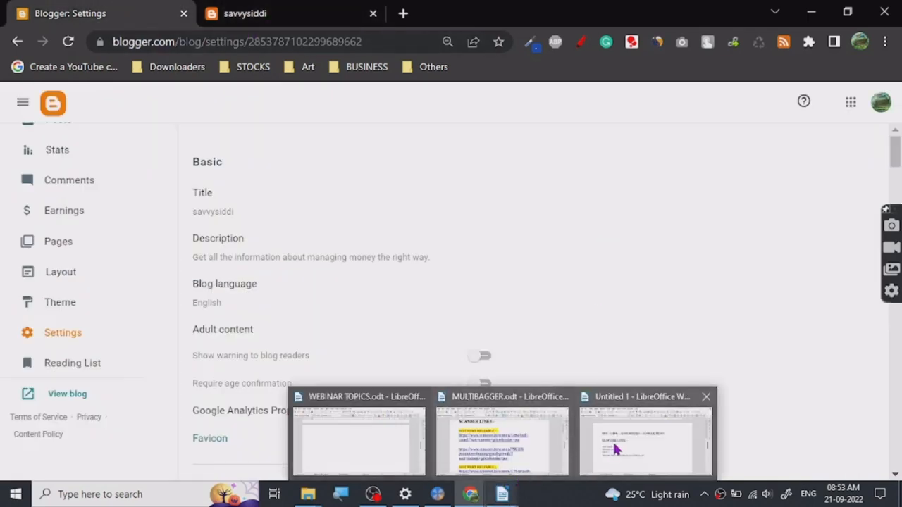
- Delete the RSS heading in Untitled 1 and select the User-agent/Disallow/Allow/Sitemap lines to copy
click(643, 440)
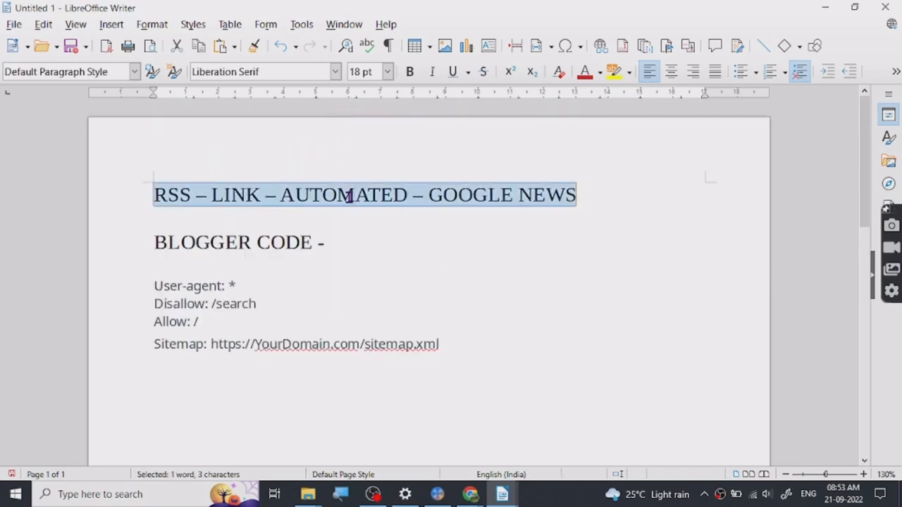
key(Delete)
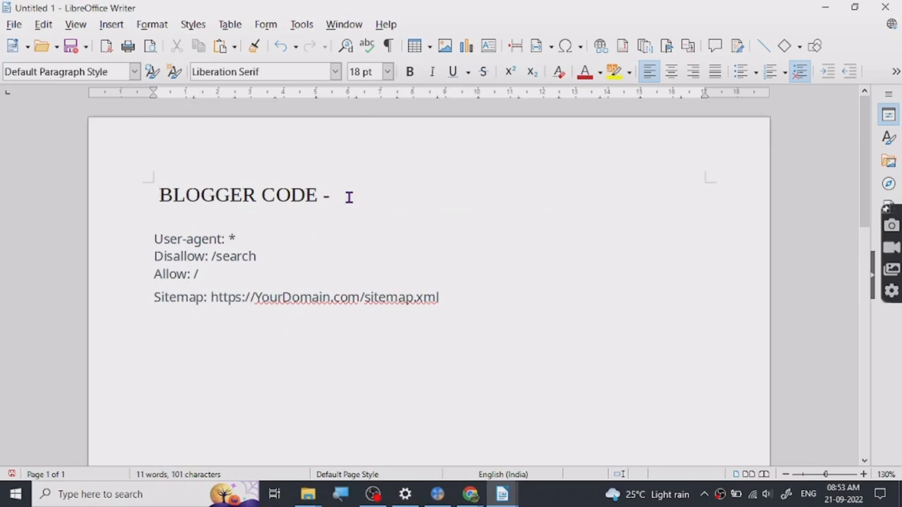
mouse_move(452, 298)
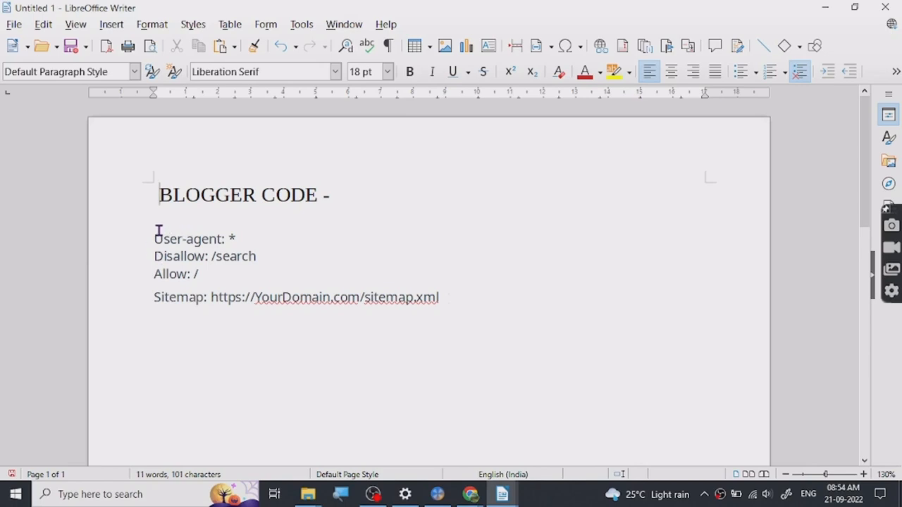
drag(153, 239, 444, 296)
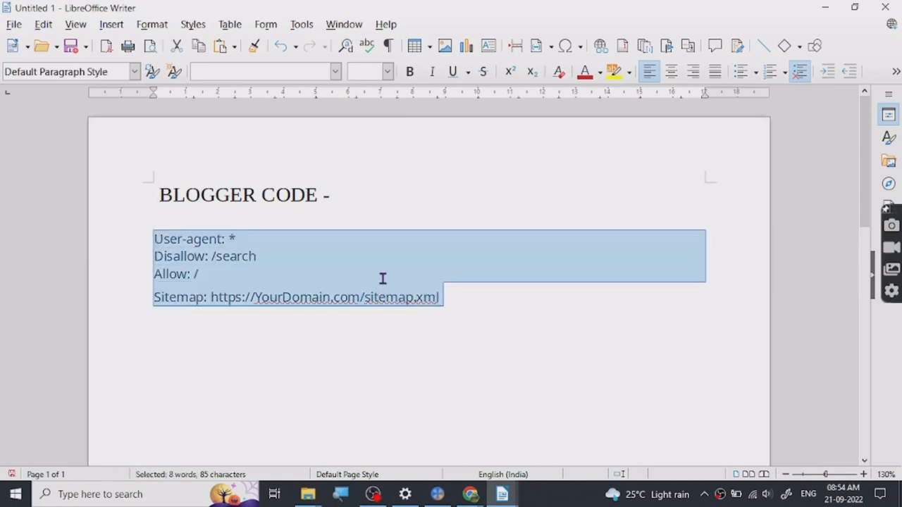
right_click(382, 278)
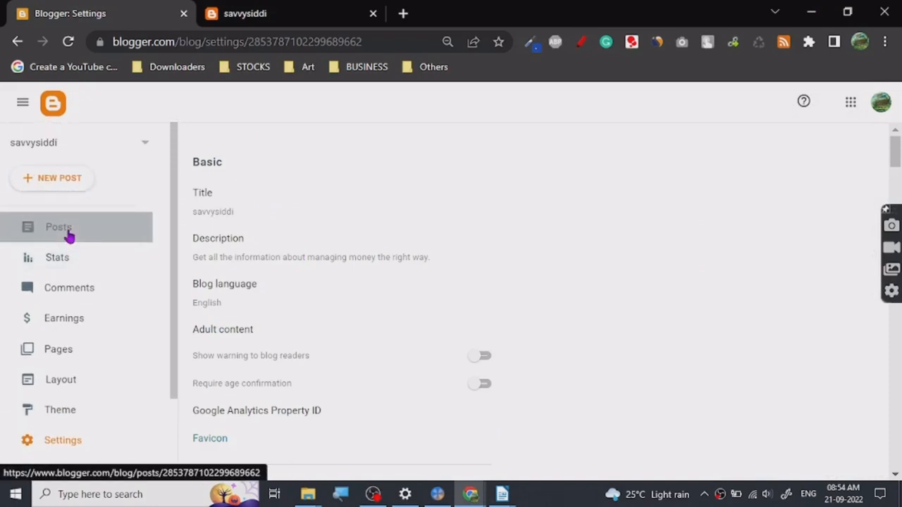
- Visit the blog's posts list, return to Settings, and scroll down to crawler settings
click(59, 227)
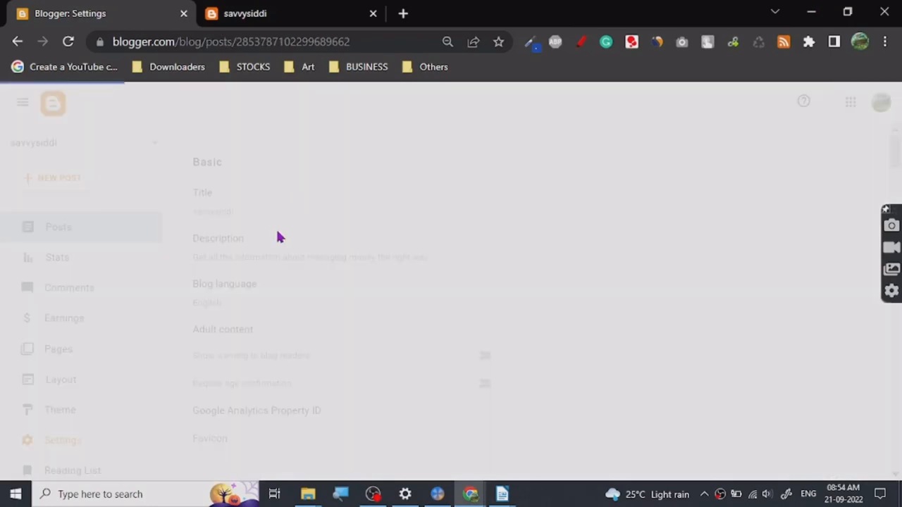
click(59, 227)
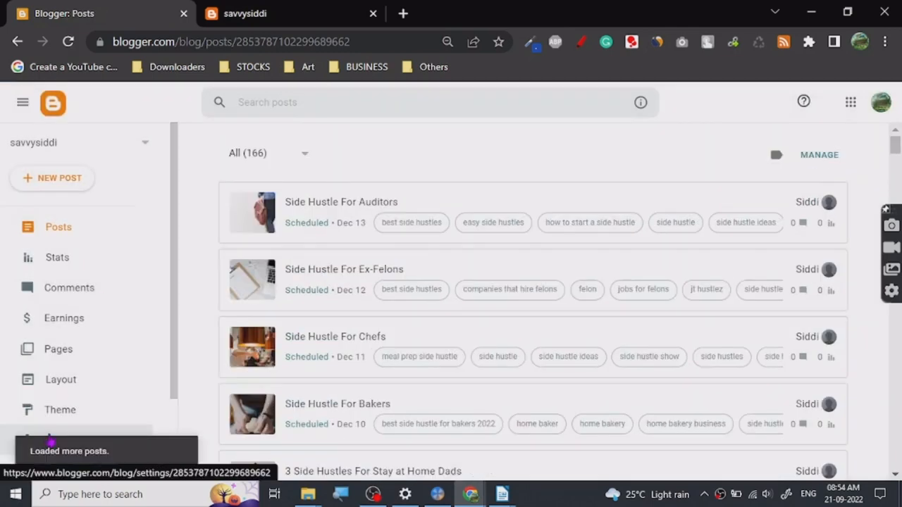
click(63, 439)
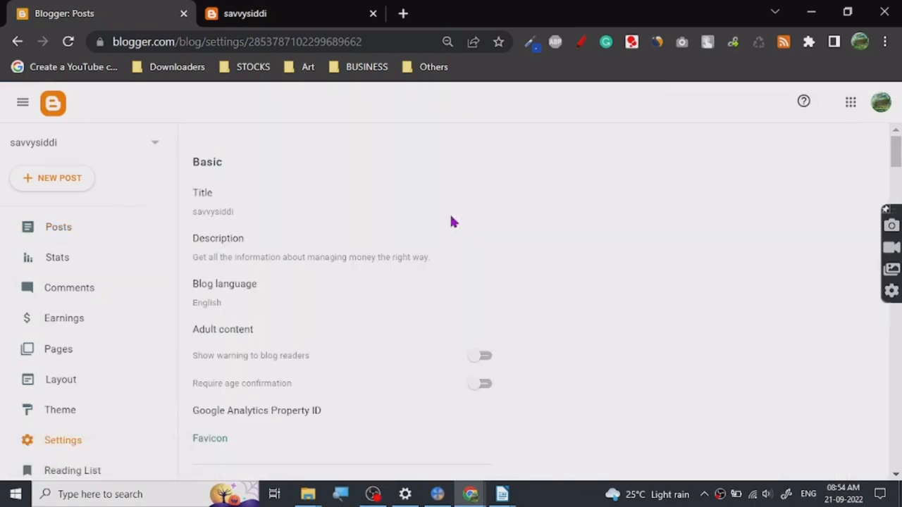
scroll(down, 3)
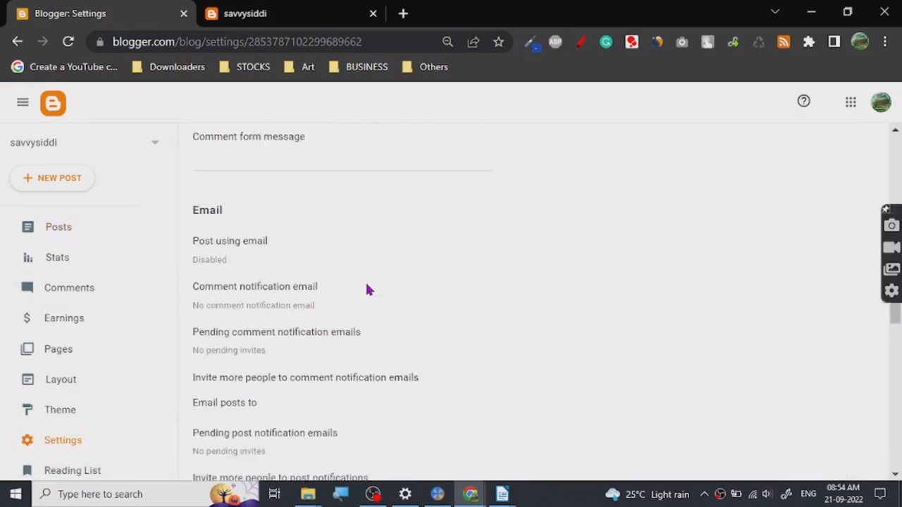
scroll(down, 3)
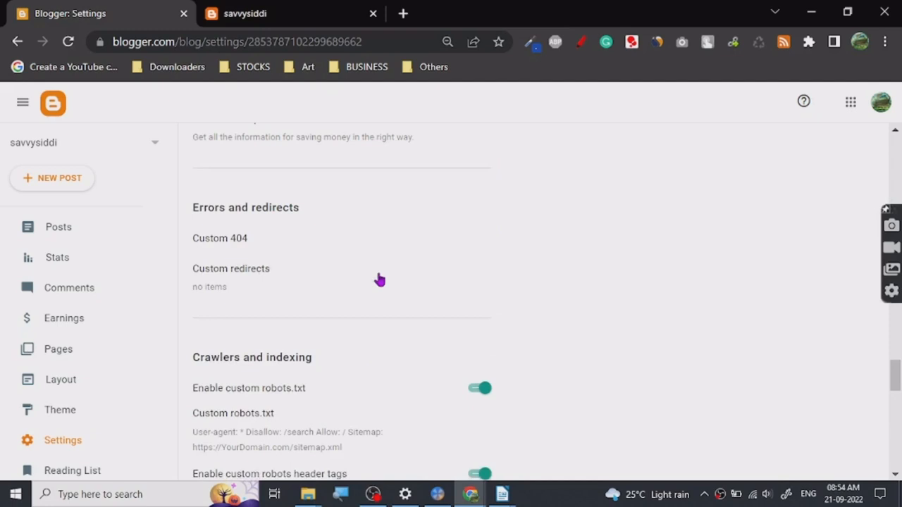
scroll(down, 3)
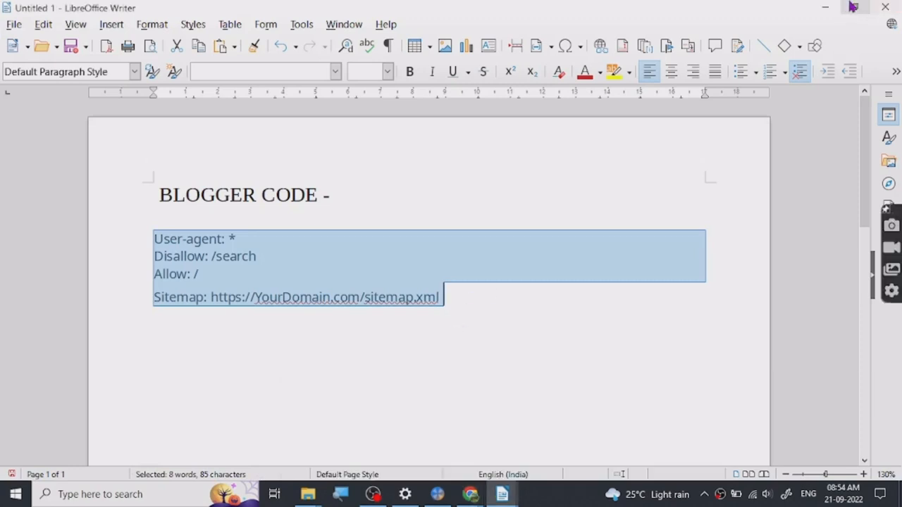
- Paste the User-agent, Disallow, Allow and Sitemap code into custom robots.txt and save
click(470, 494)
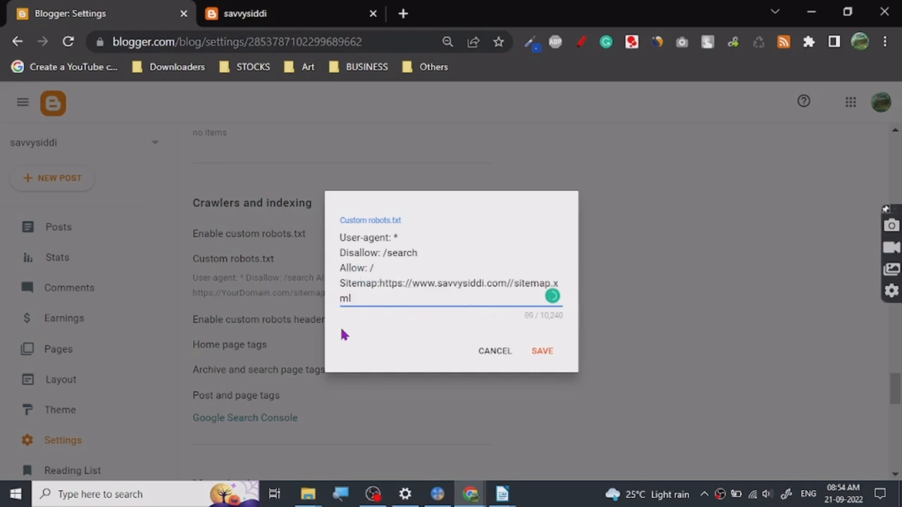
click(541, 351)
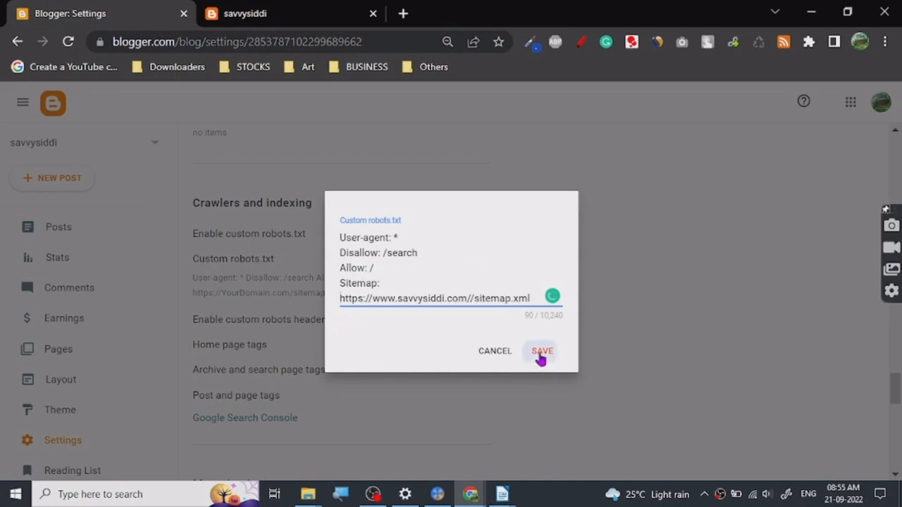
click(541, 351)
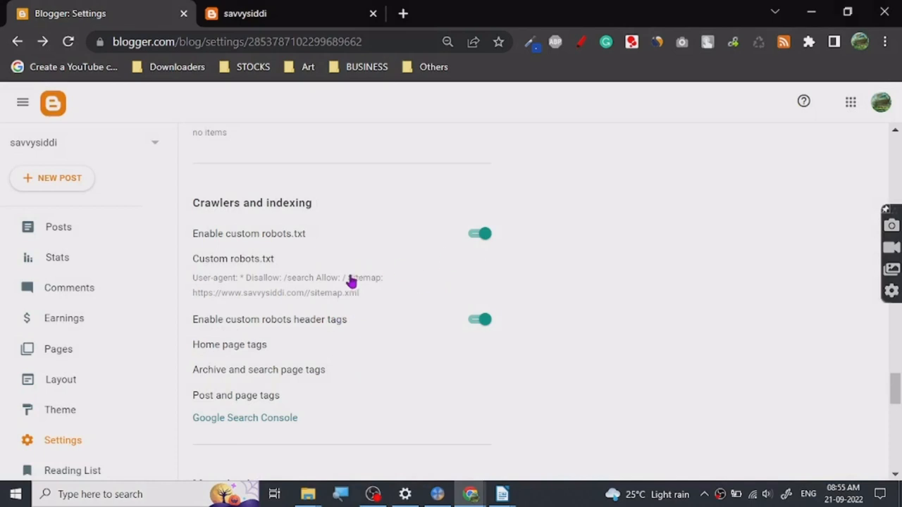
- Remove the doubled slash from the sitemap URL and save robots.txt again
click(232, 259)
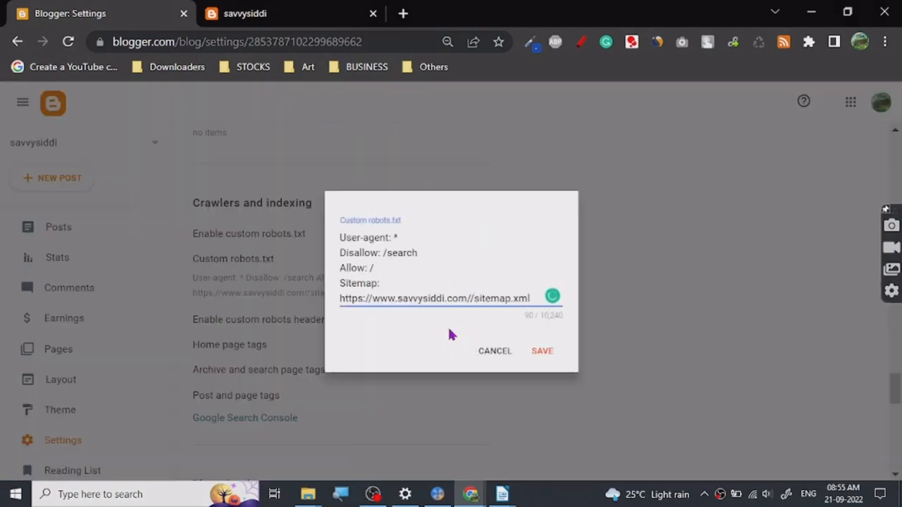
click(541, 351)
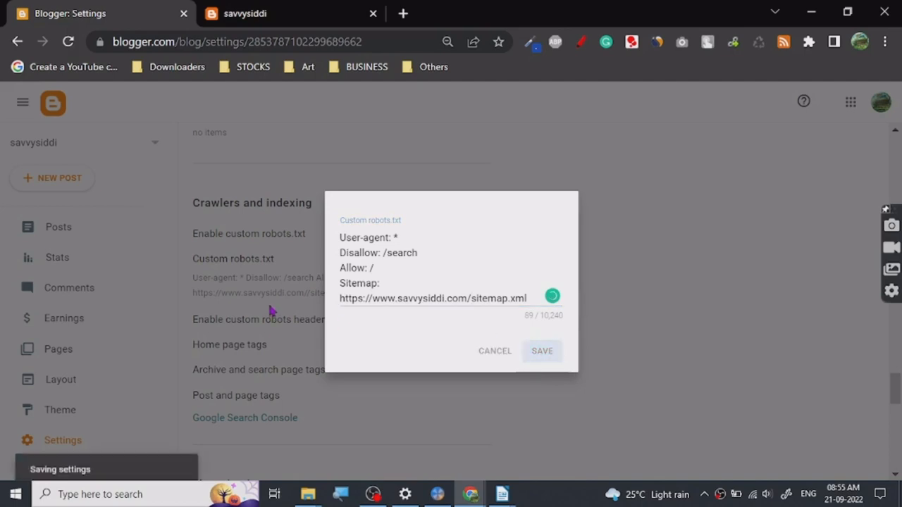
click(542, 350)
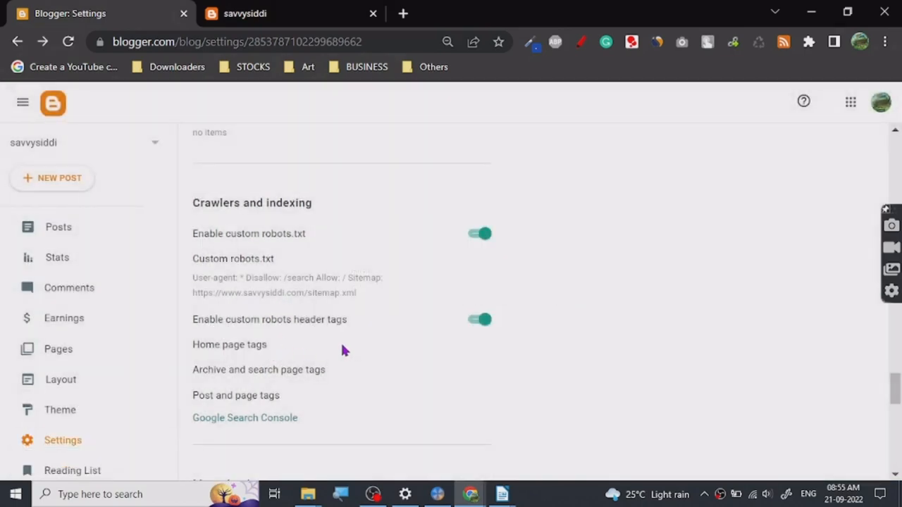
- Enable only the 'all' robot tag for the home page and save it
click(229, 345)
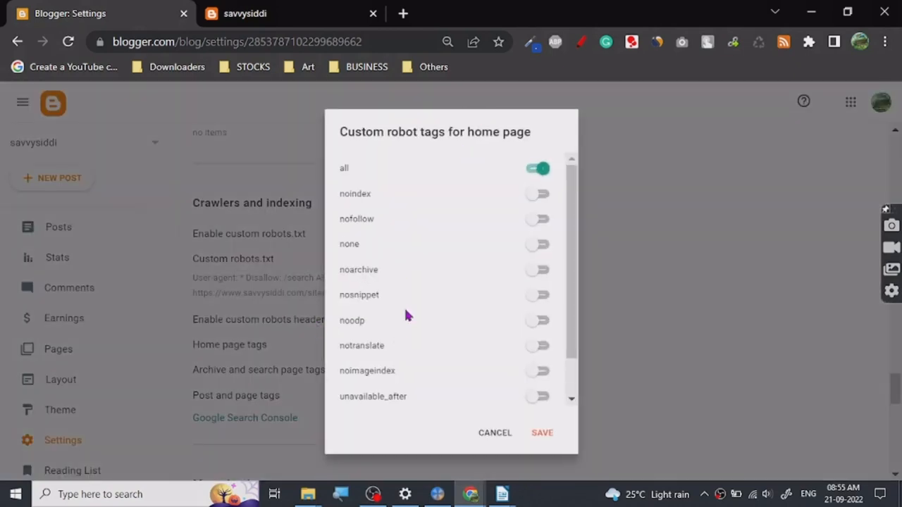
mouse_move(454, 188)
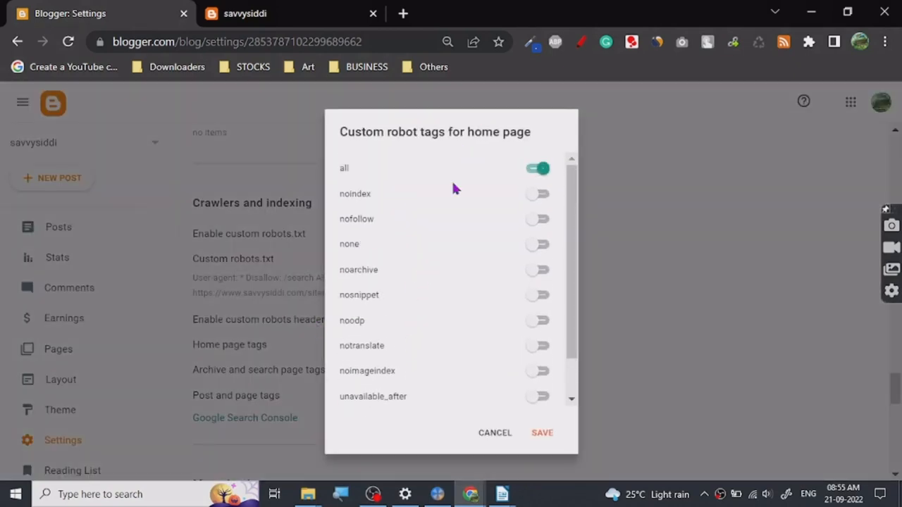
mouse_move(381, 302)
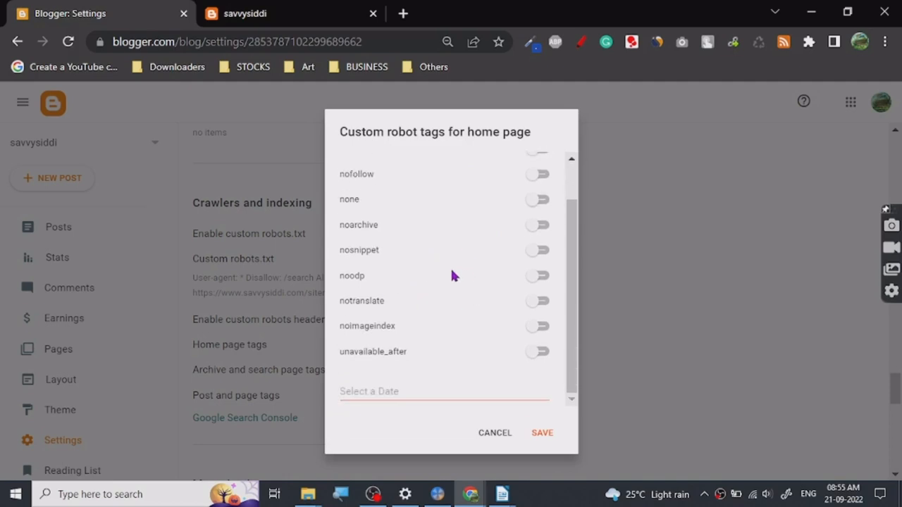
click(537, 168)
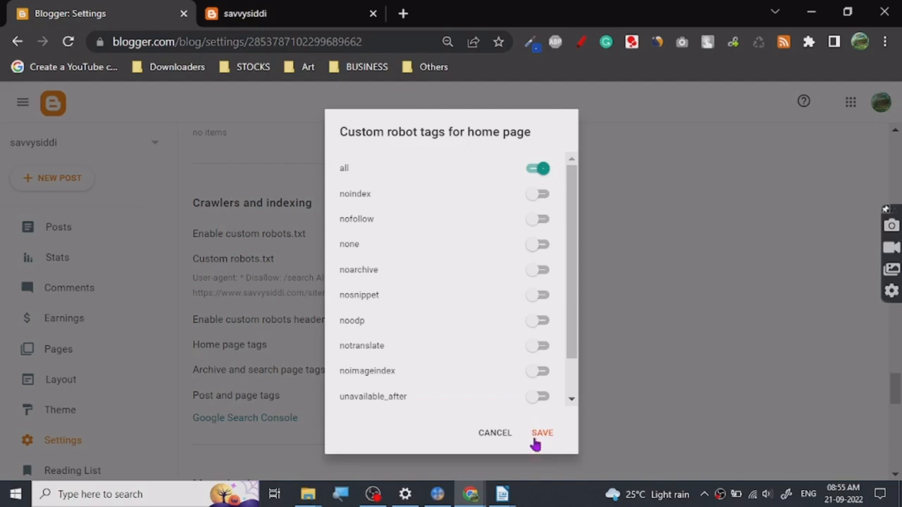
click(542, 433)
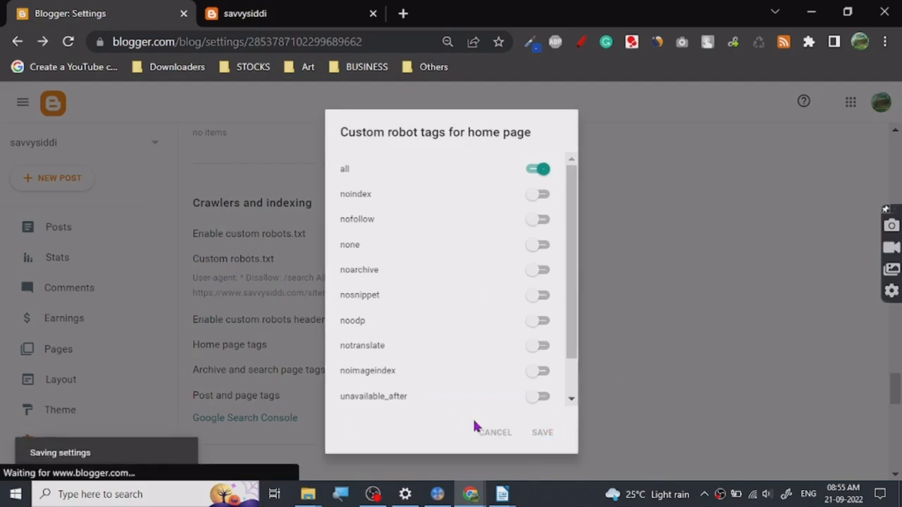
click(541, 432)
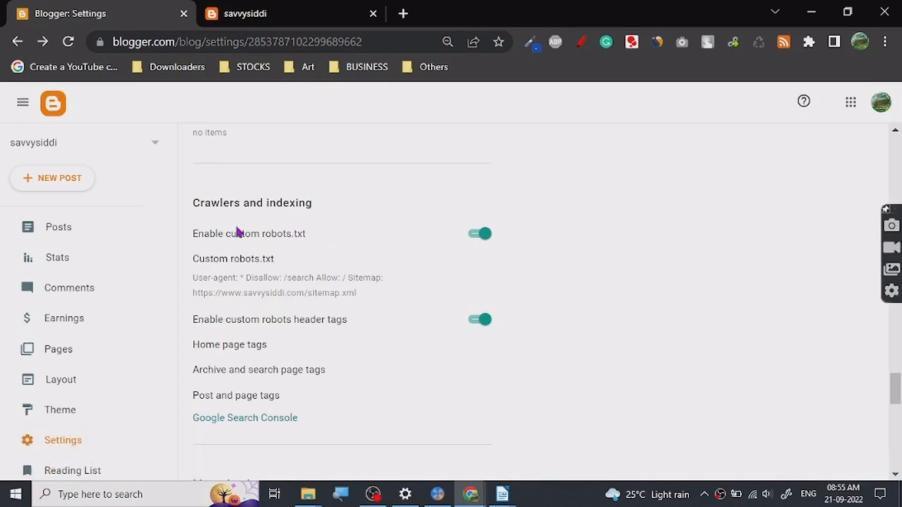
mouse_move(318, 99)
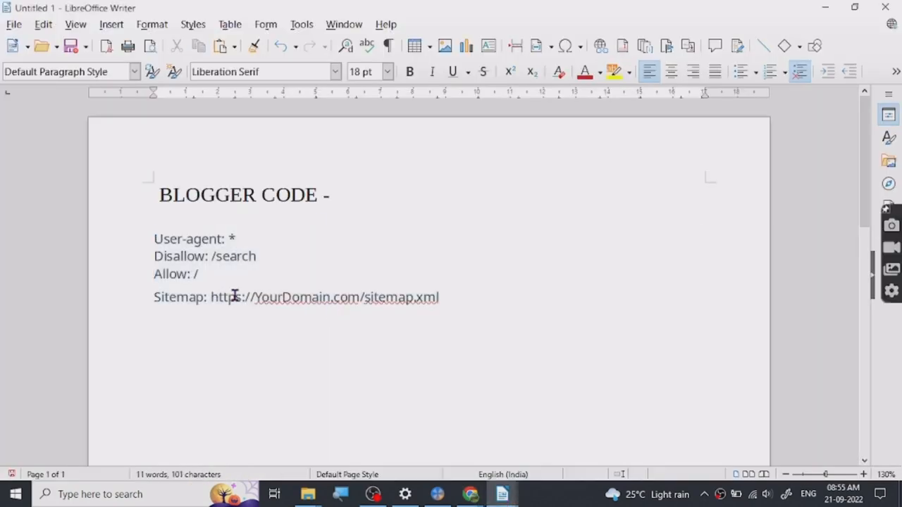
mouse_move(367, 282)
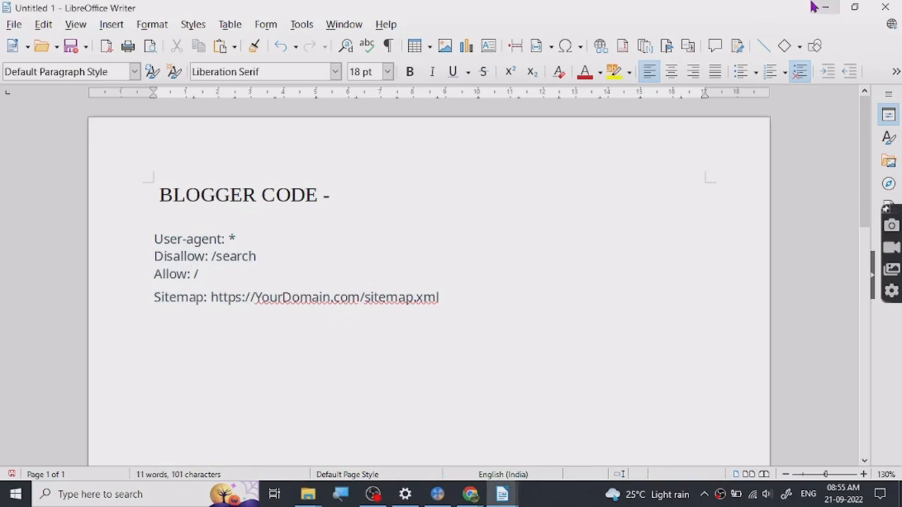
click(469, 493)
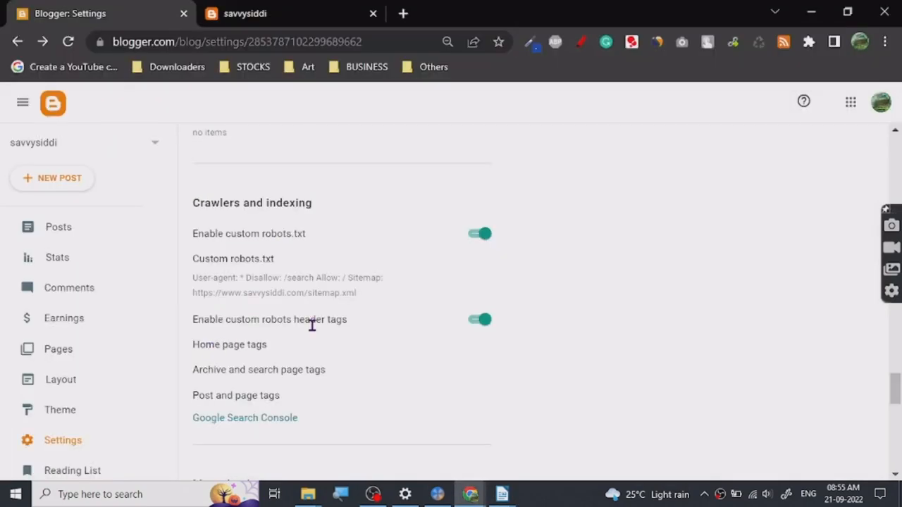